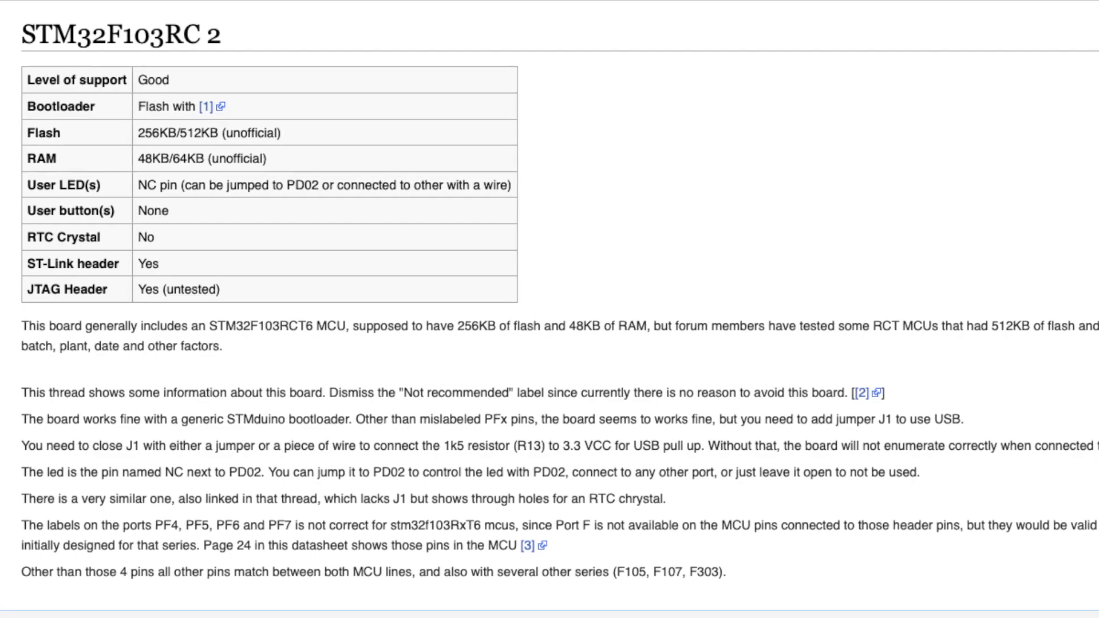
scroll(right, 3)
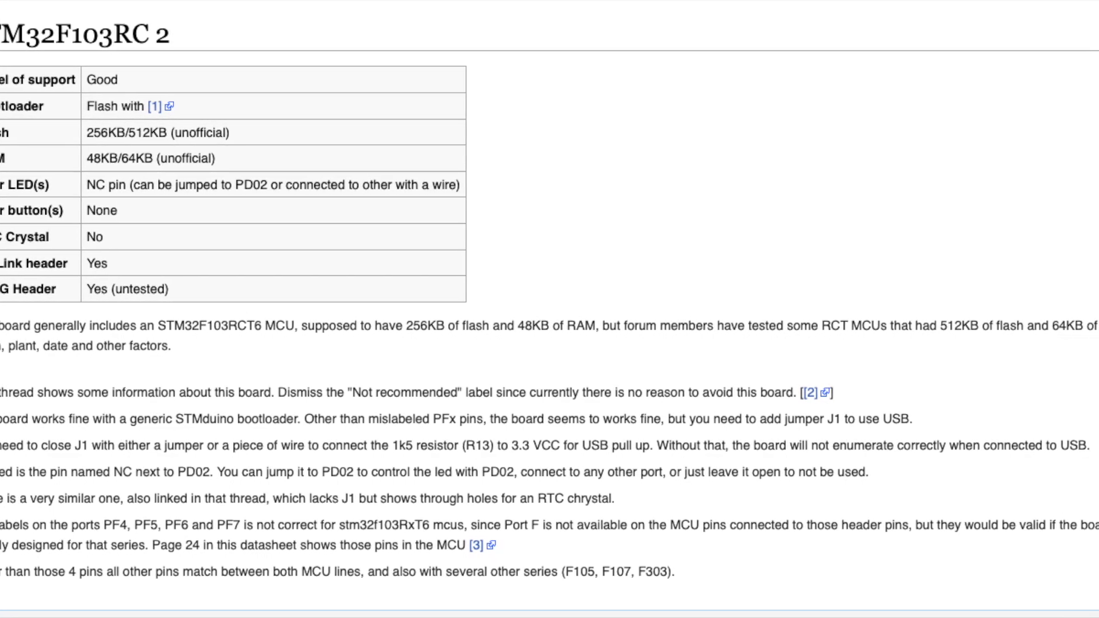
scroll(up, 3)
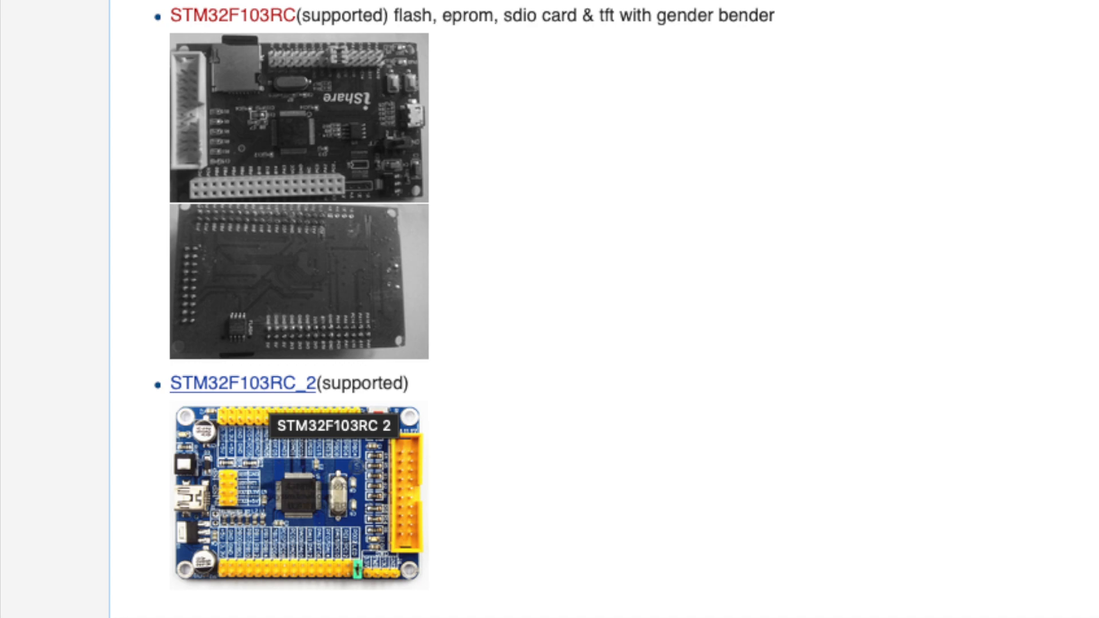